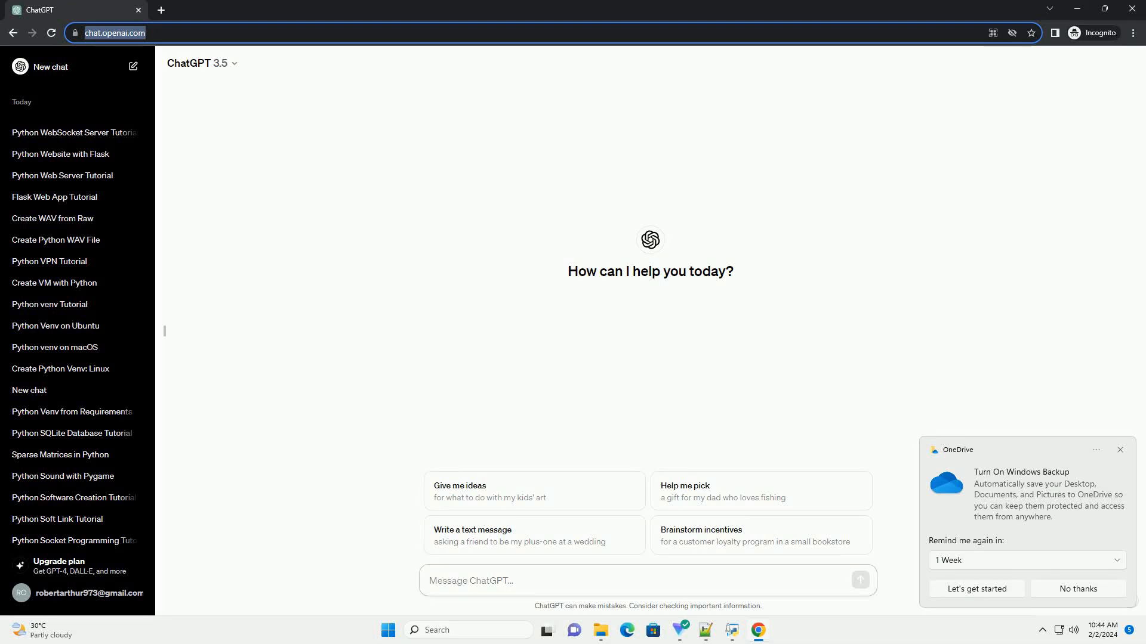
Ask ChatGPT for a step-by-step tutorial on creating a Python wheel file.
click(645, 580)
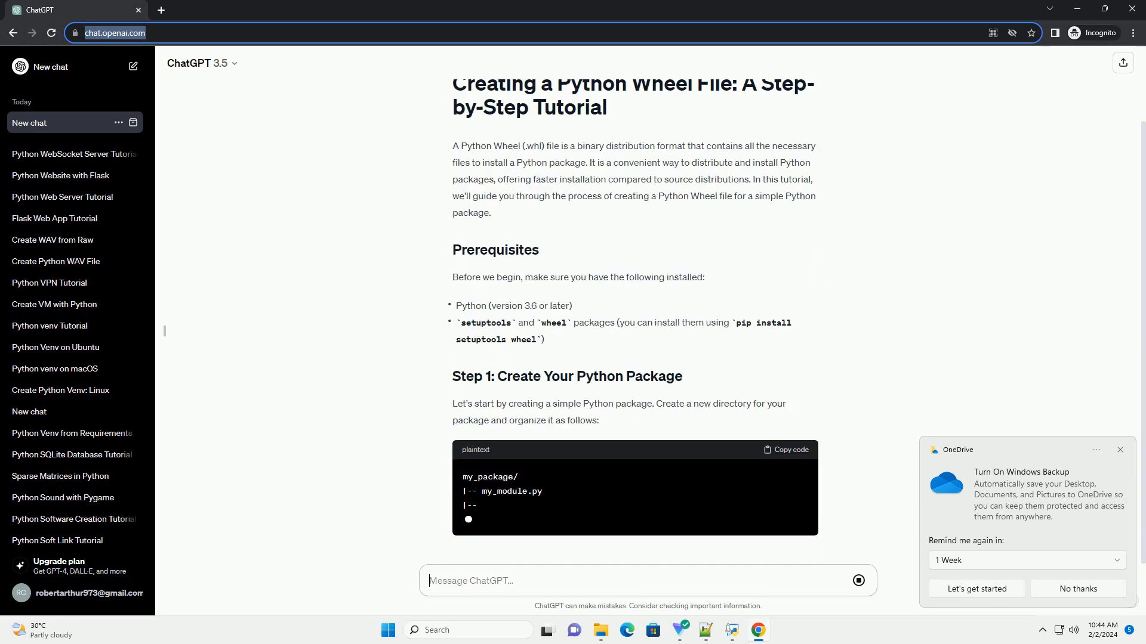
Follow the reply through the sample module, setup.py metadata, sdist and wheel build commands.
scroll(down, 3)
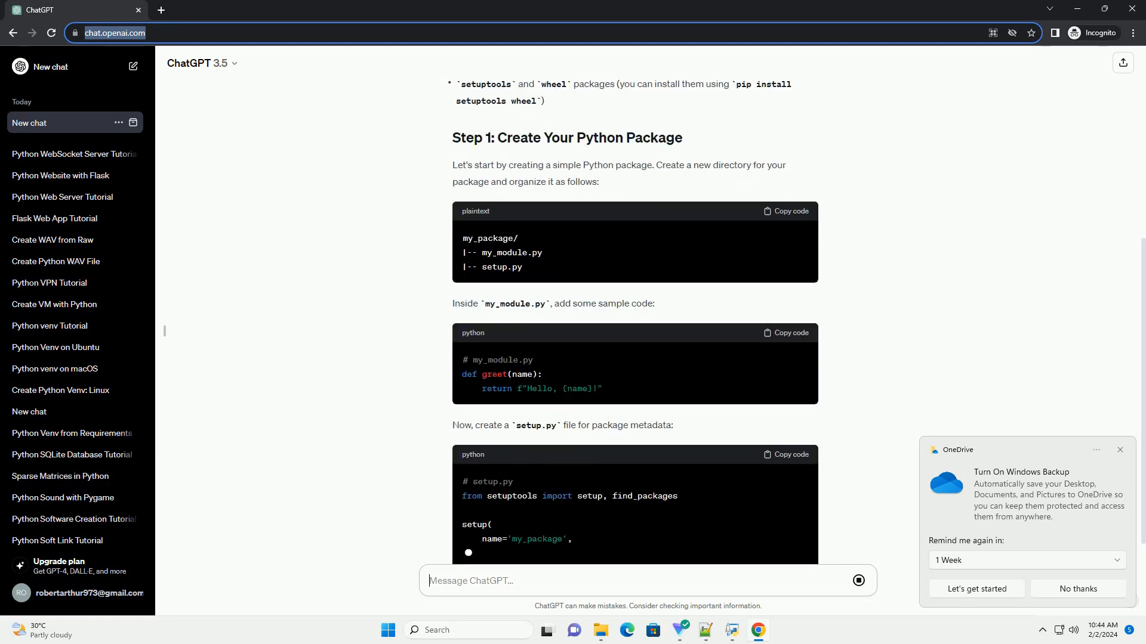
scroll(down, 3)
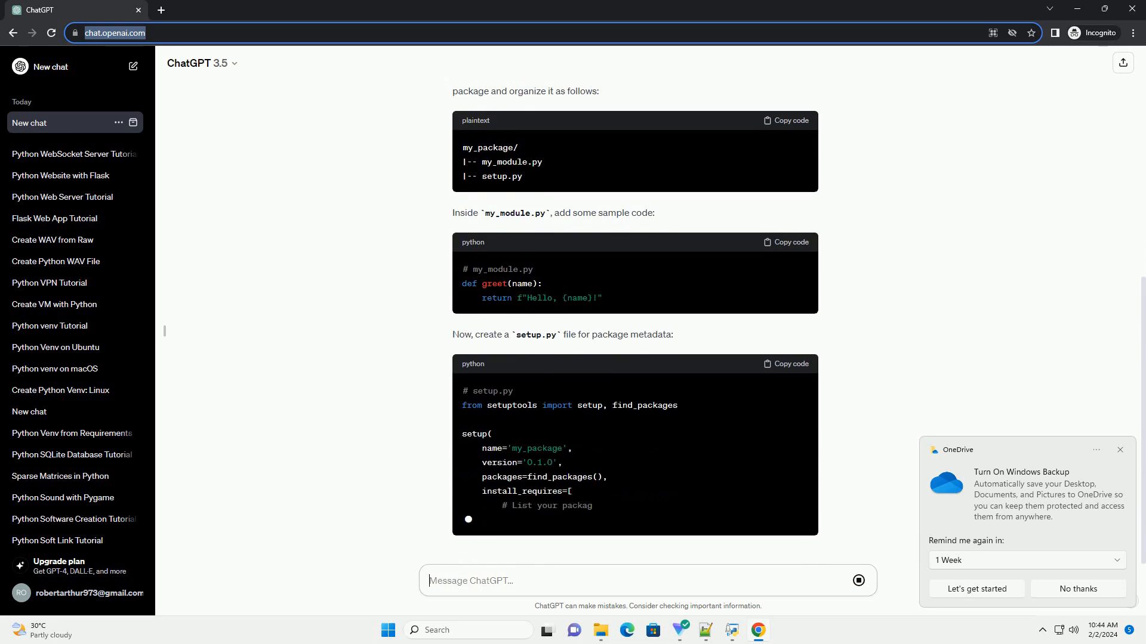
scroll(down, 3)
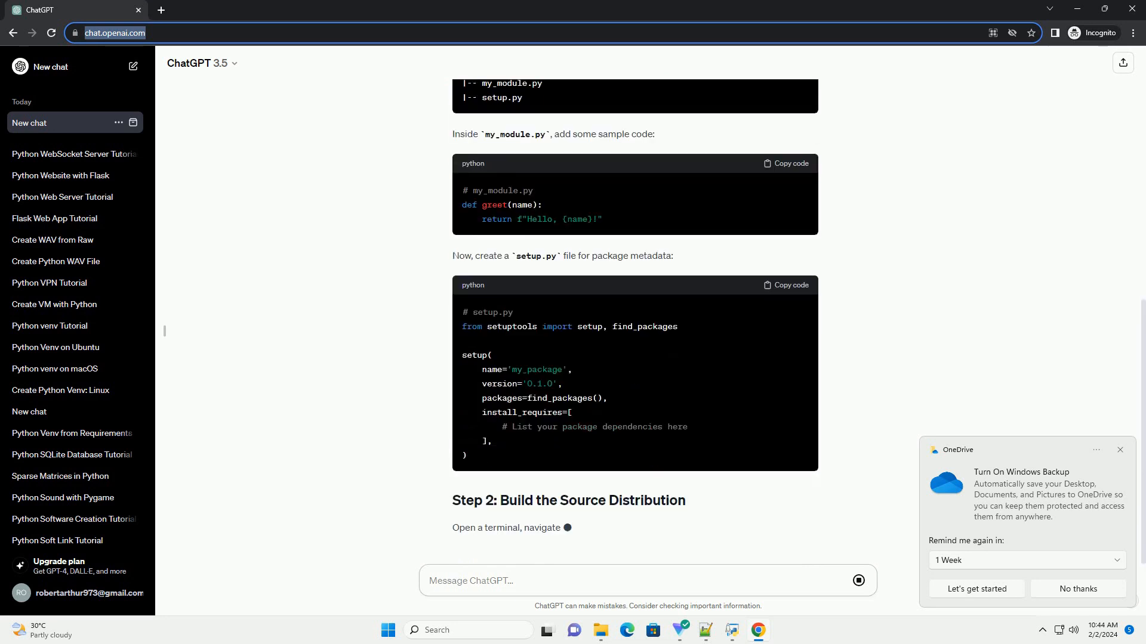
scroll(down, 3)
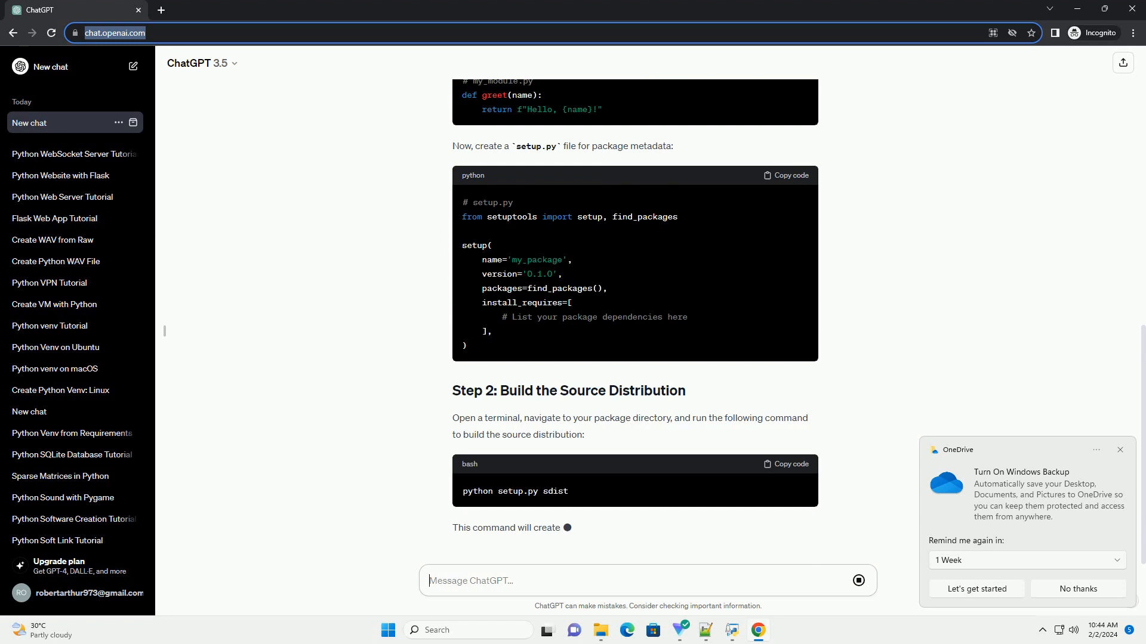
scroll(down, 3)
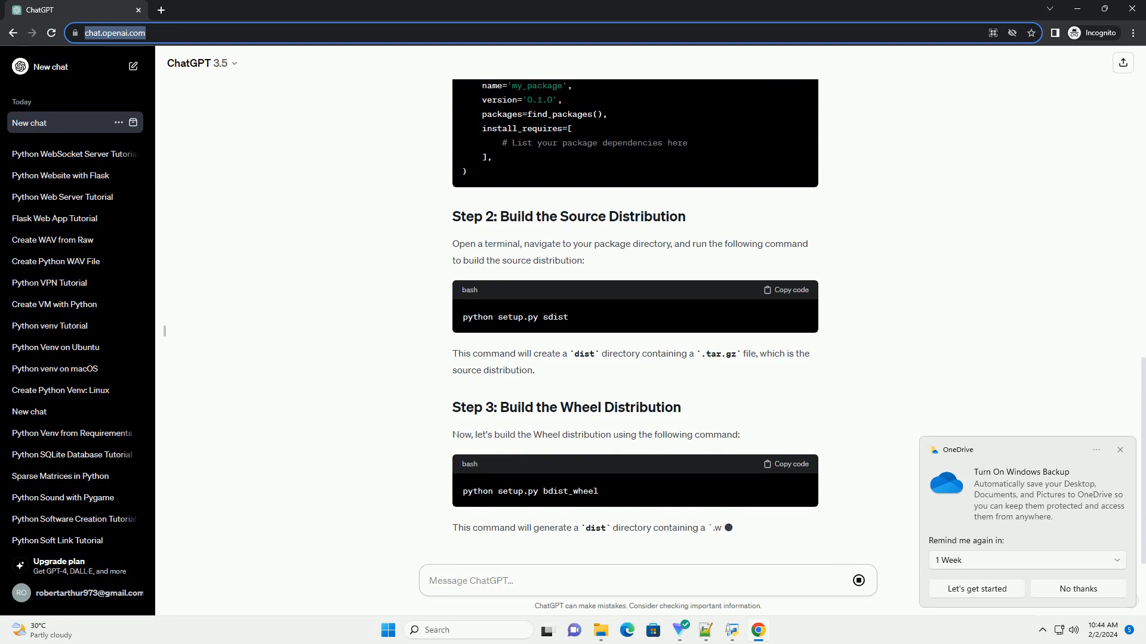
Follow the reply through Step 4's ls dist check and Step 5's pip install of the .whl.
scroll(down, 3)
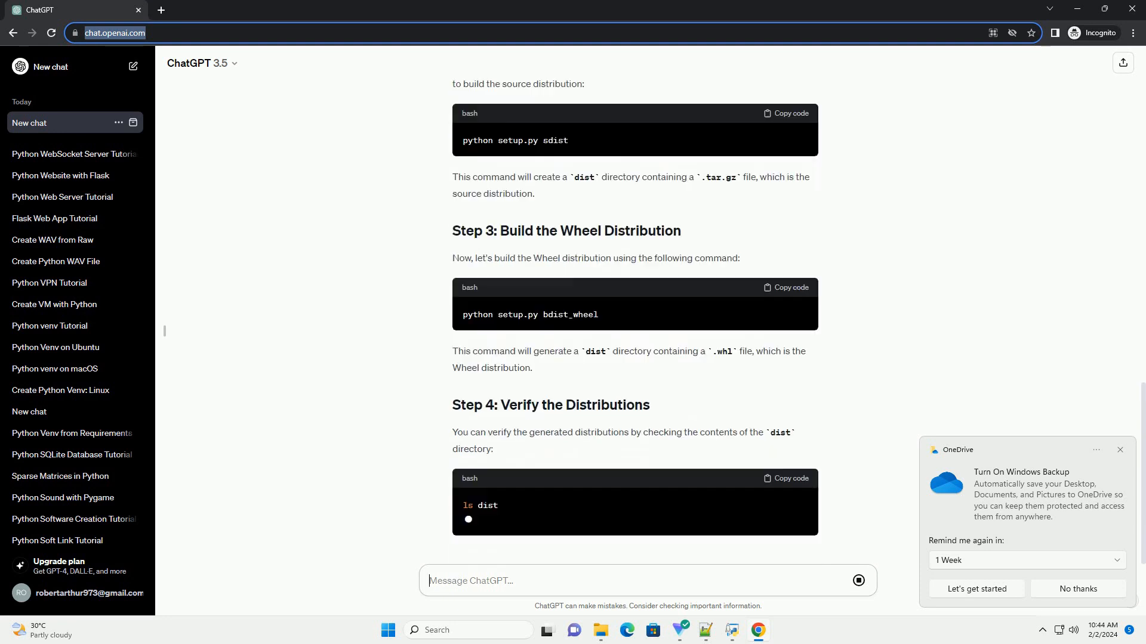
scroll(down, 3)
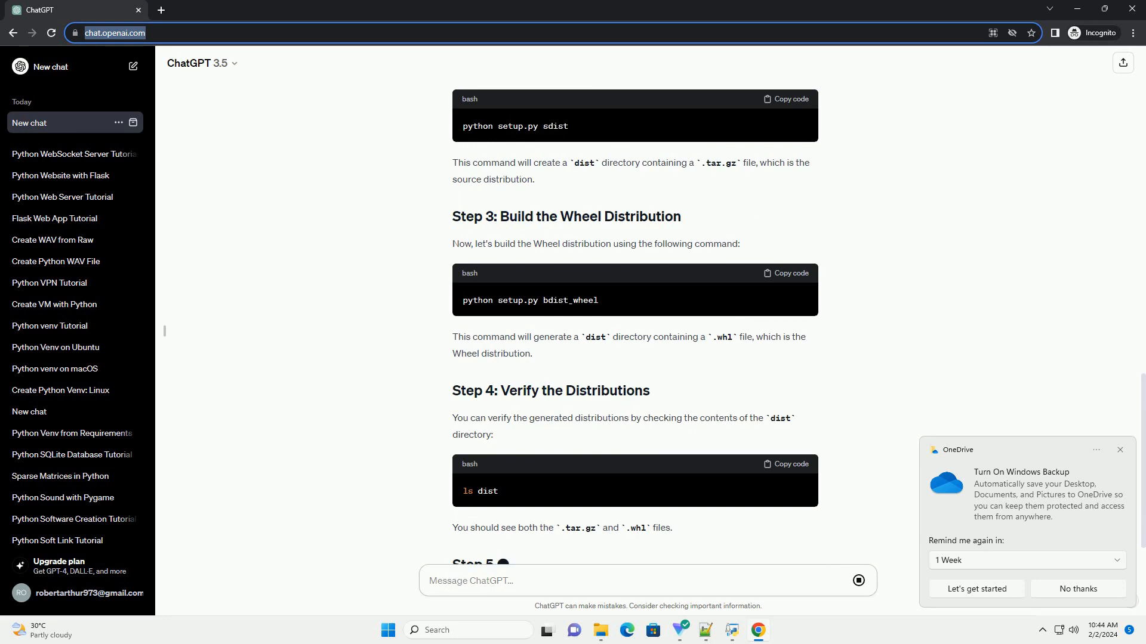
scroll(down, 3)
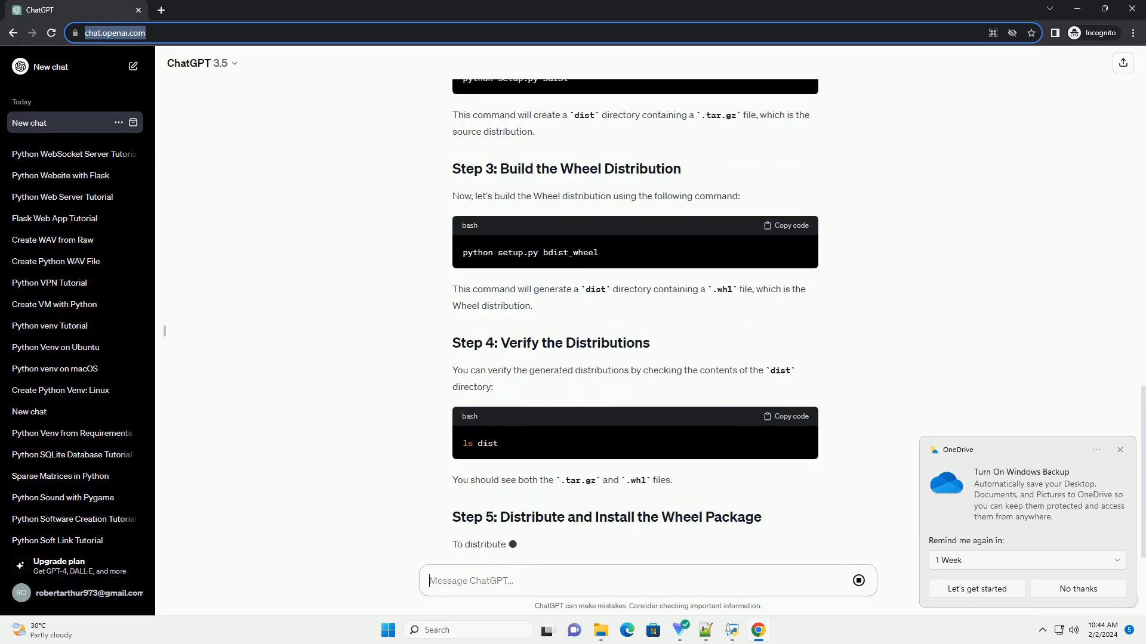
scroll(down, 3)
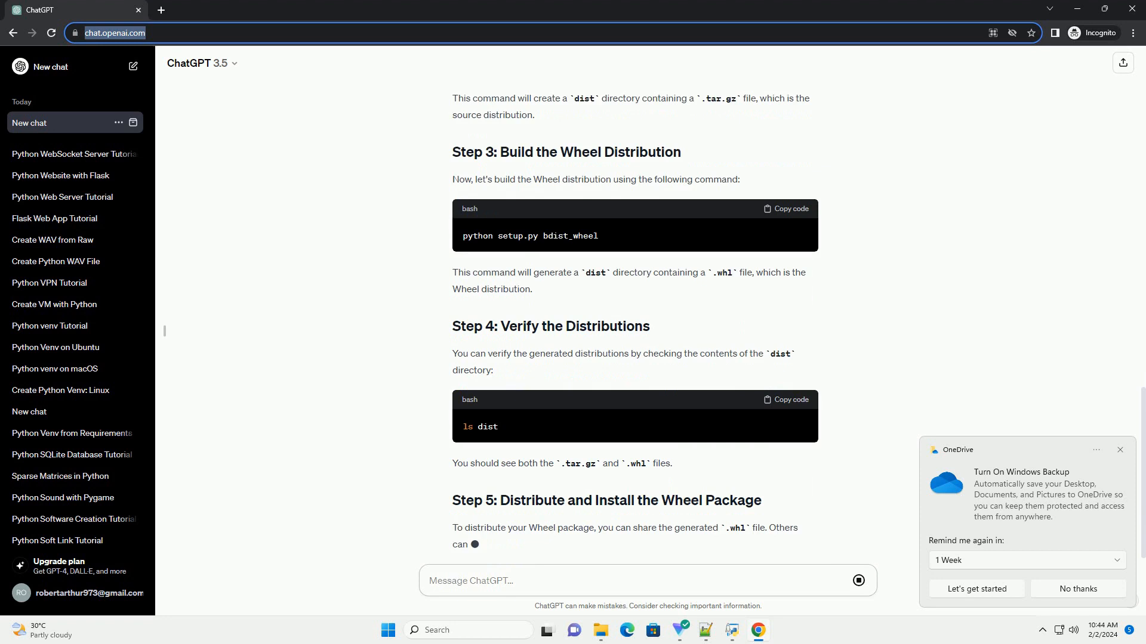
scroll(down, 3)
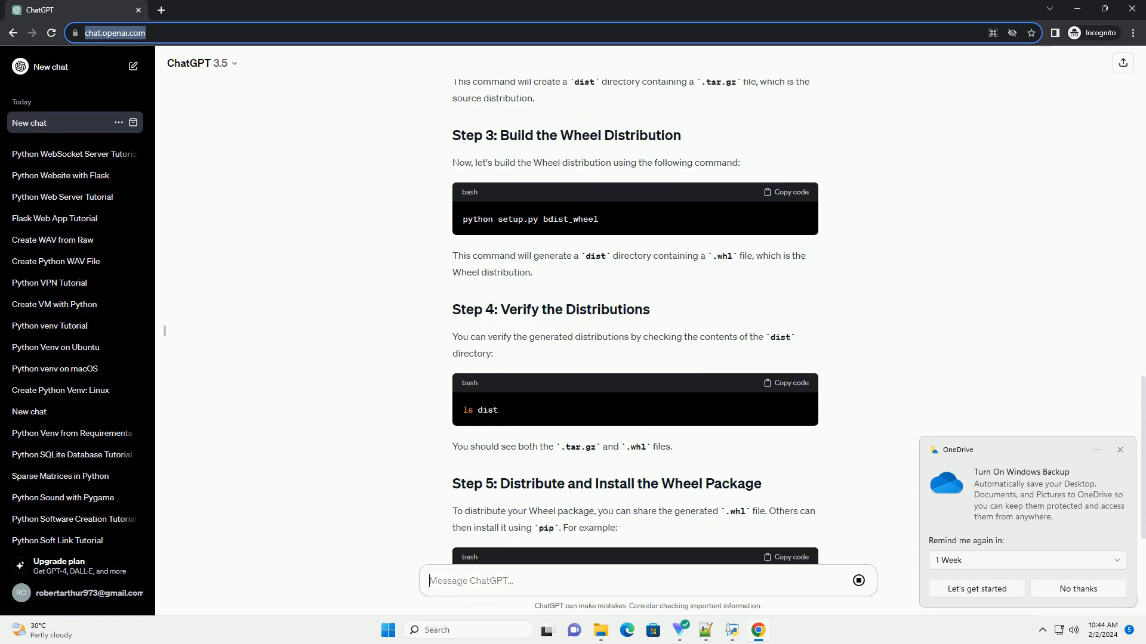
scroll(down, 3)
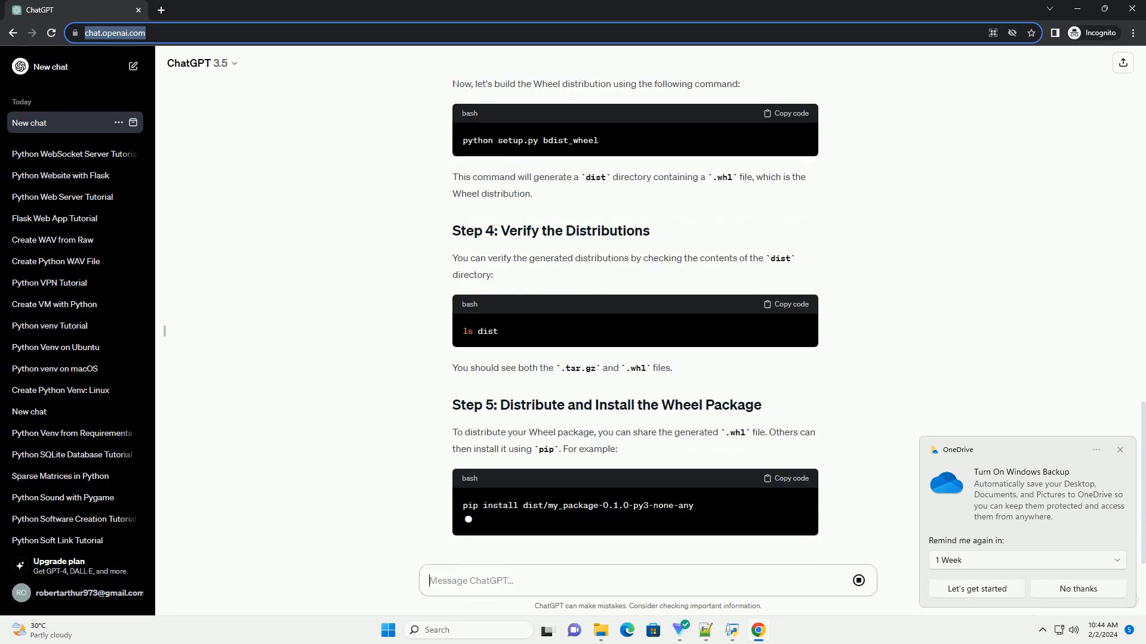